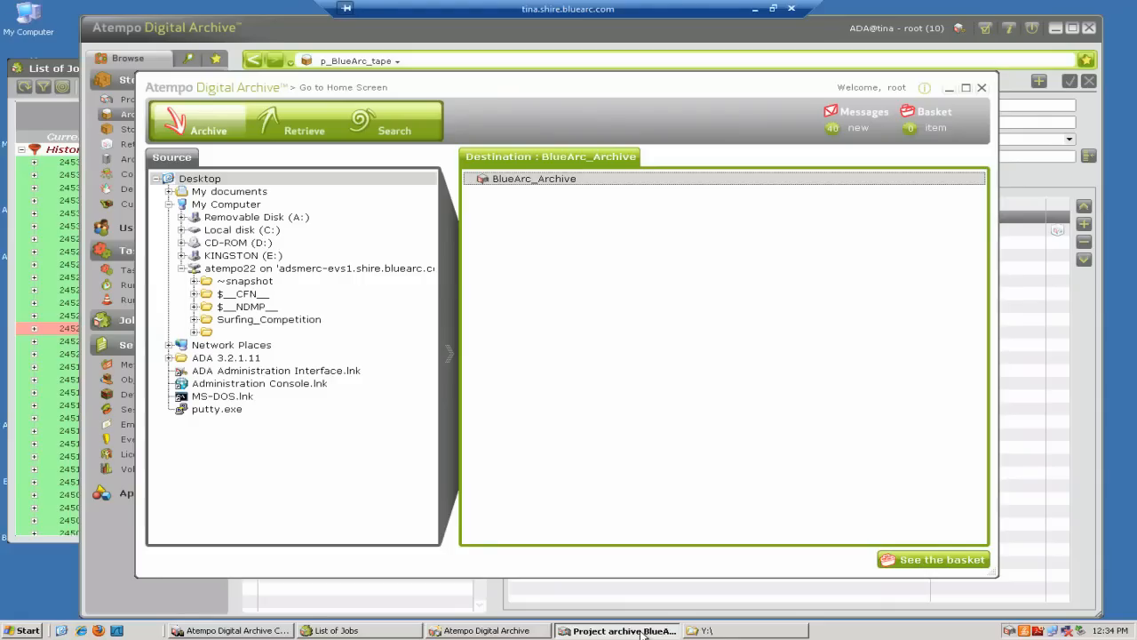
mouse_move(514, 433)
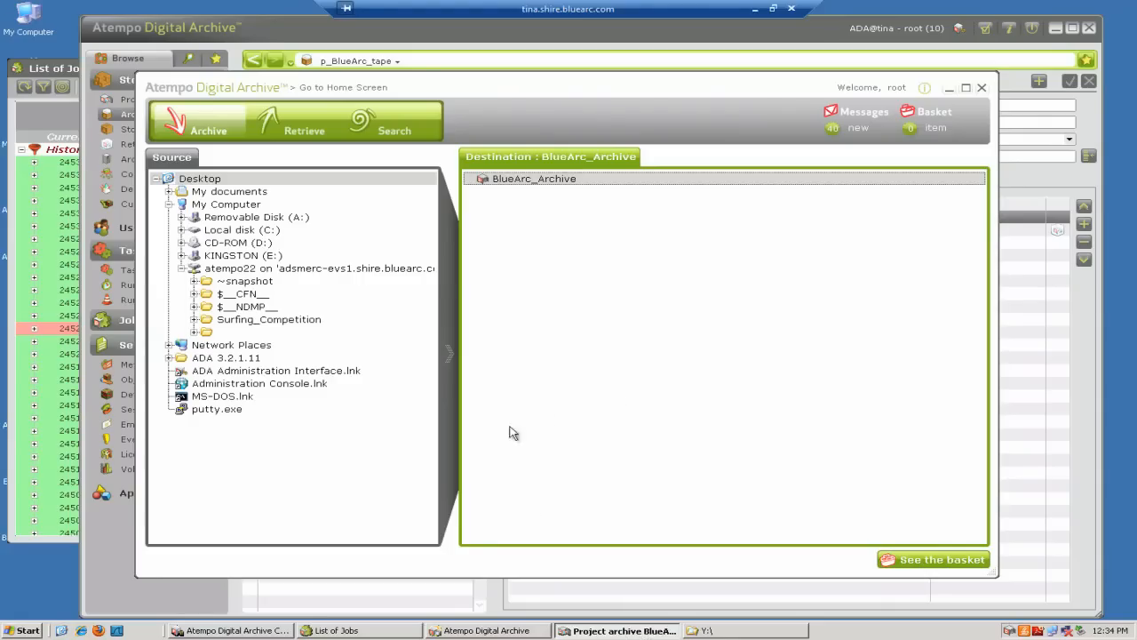
mouse_move(288, 345)
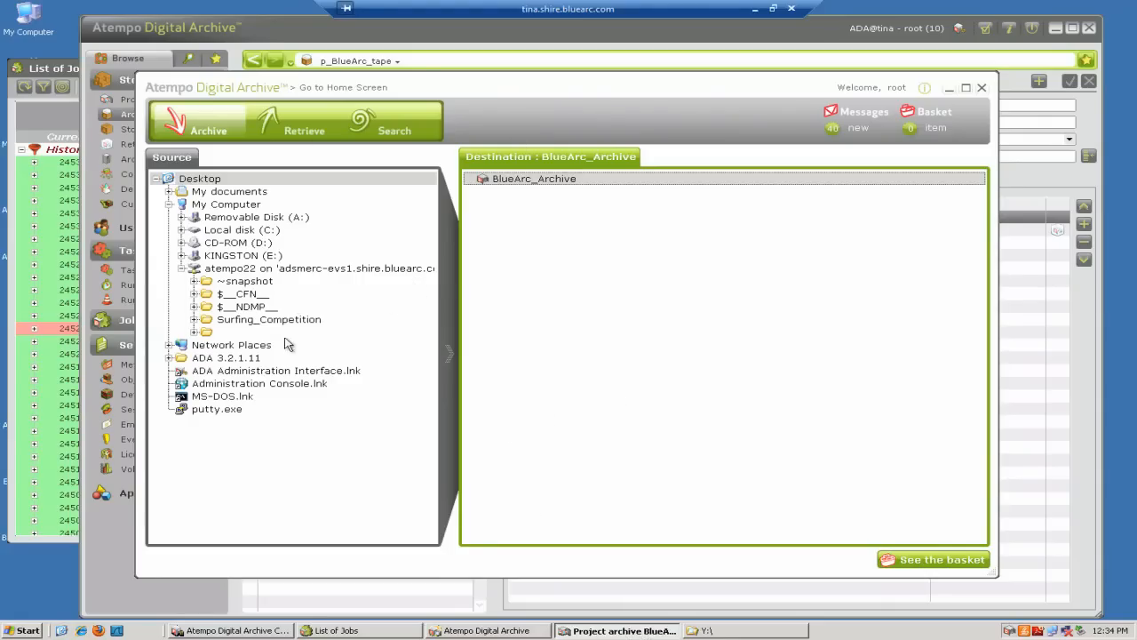
Step: Expand Surfing_Competition on the atempo22 share and select it as the archive source
click(206, 319)
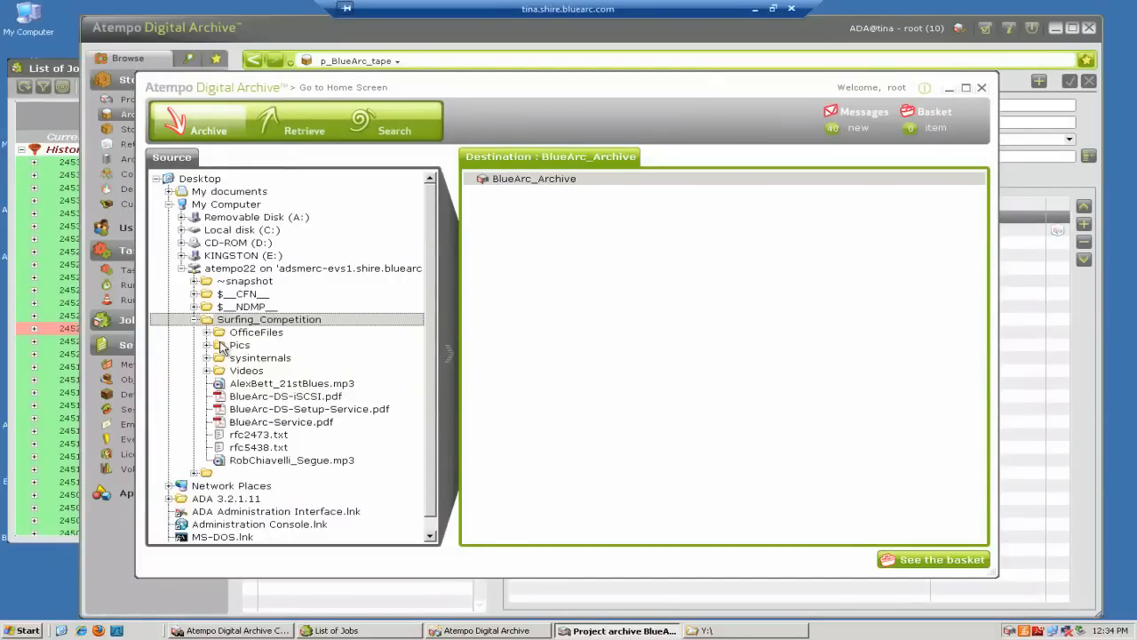
click(259, 357)
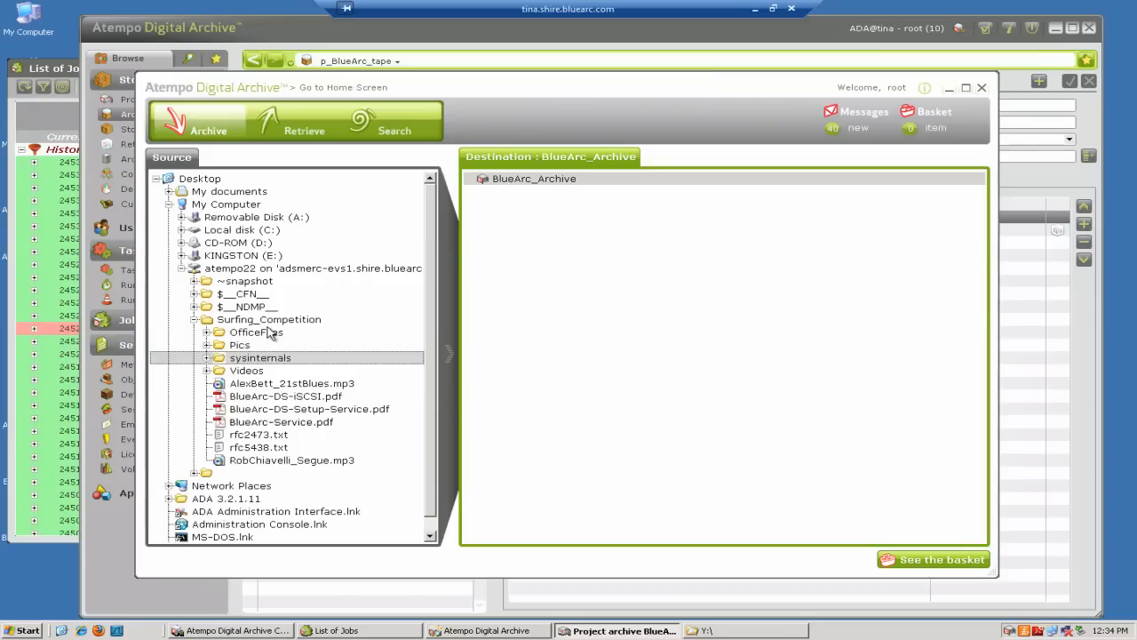
click(269, 319)
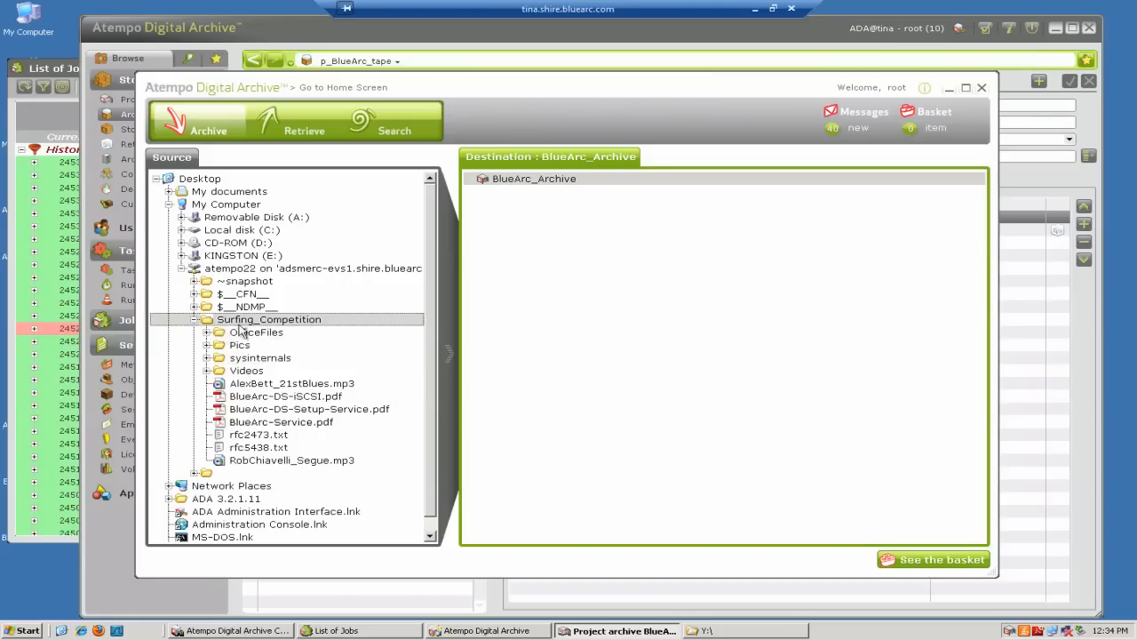
mouse_move(558, 184)
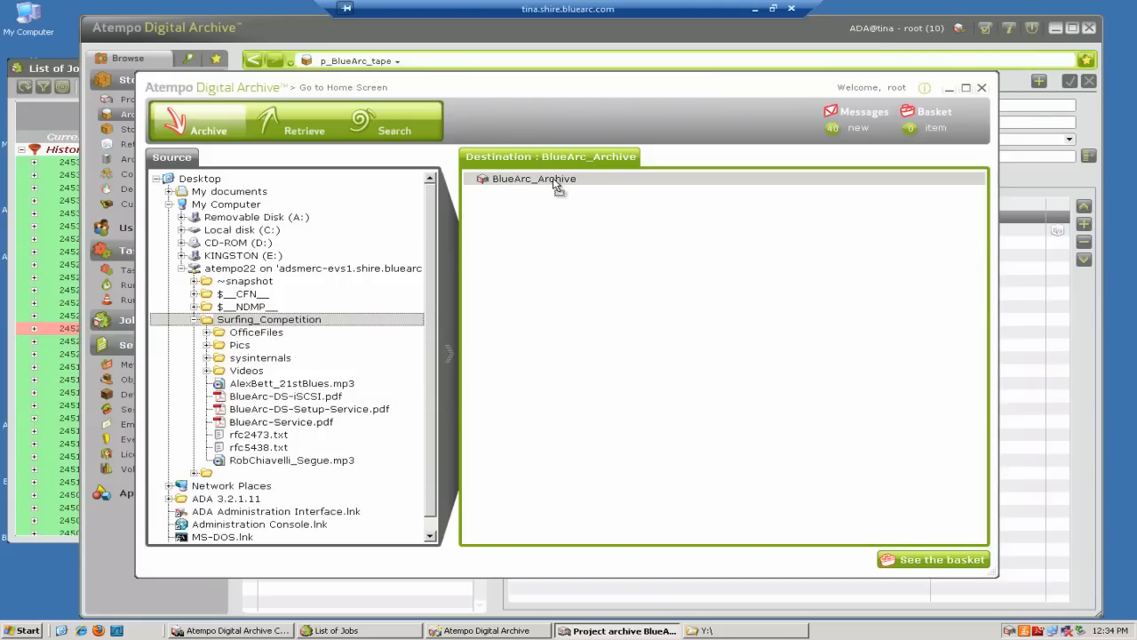
Step: Send Surfing_Competition to BlueArc_Archive and validate the basket to start job 24536
click(933, 559)
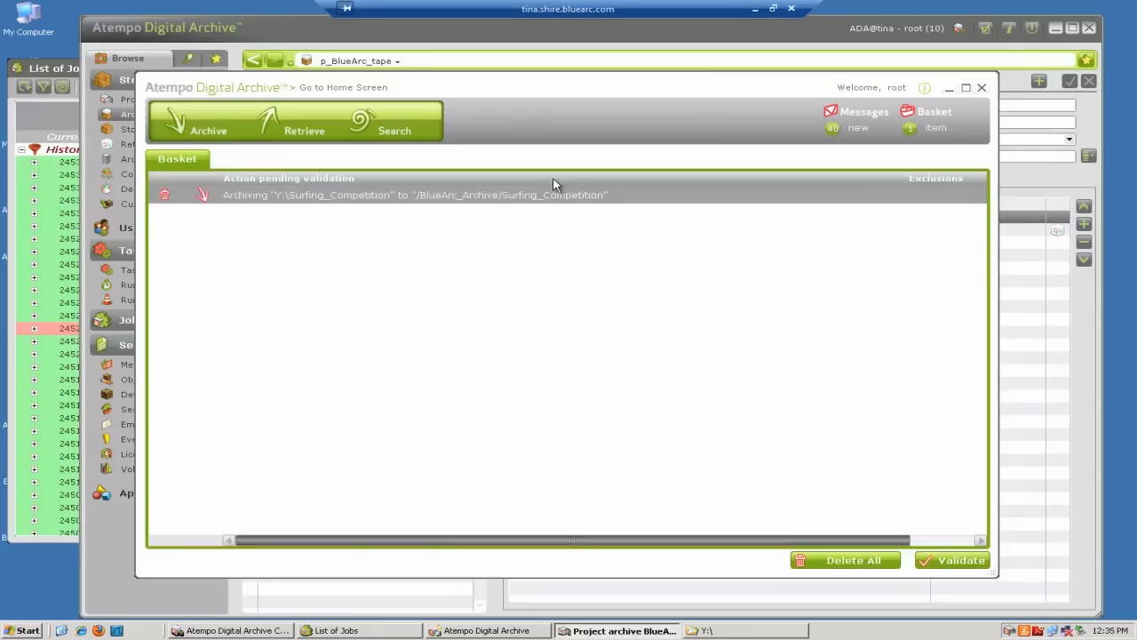
mouse_move(418, 305)
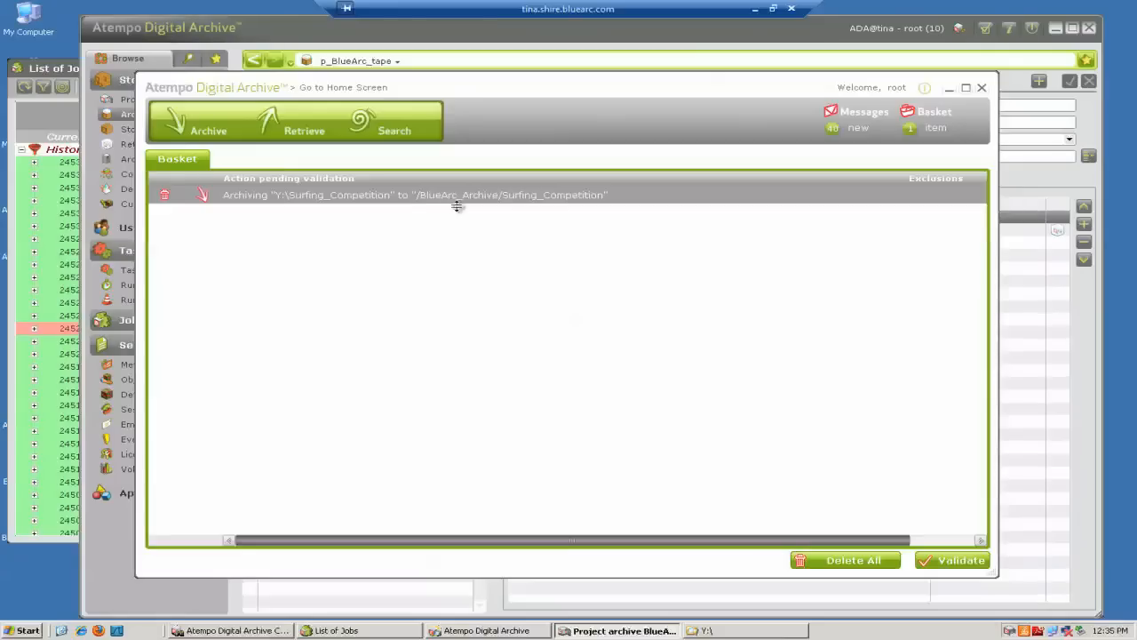
mouse_move(400, 312)
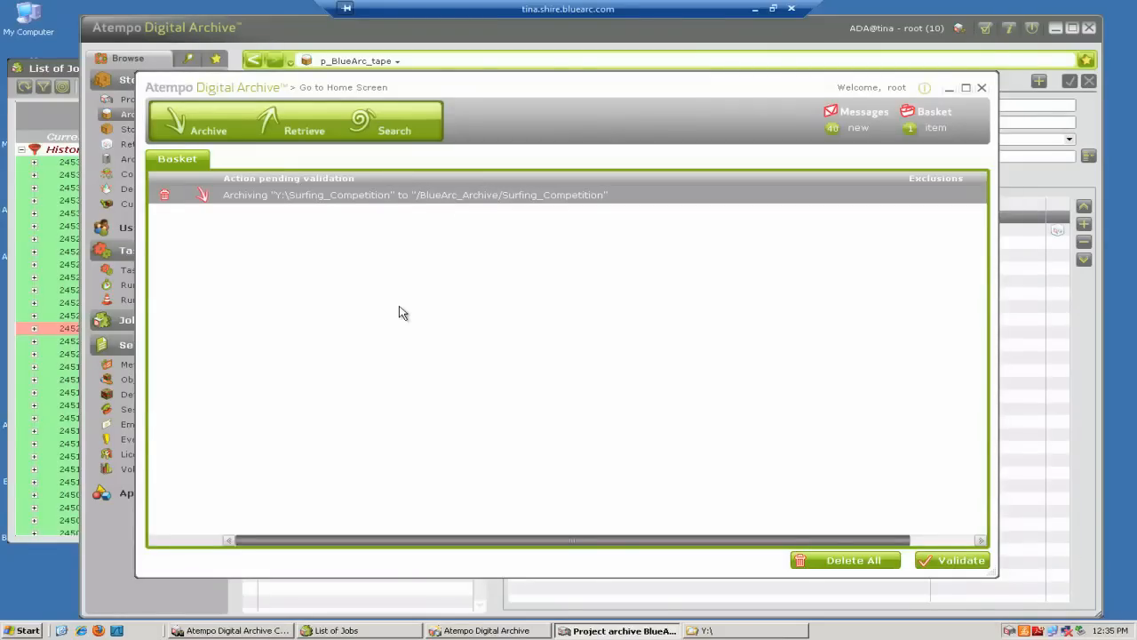
click(863, 115)
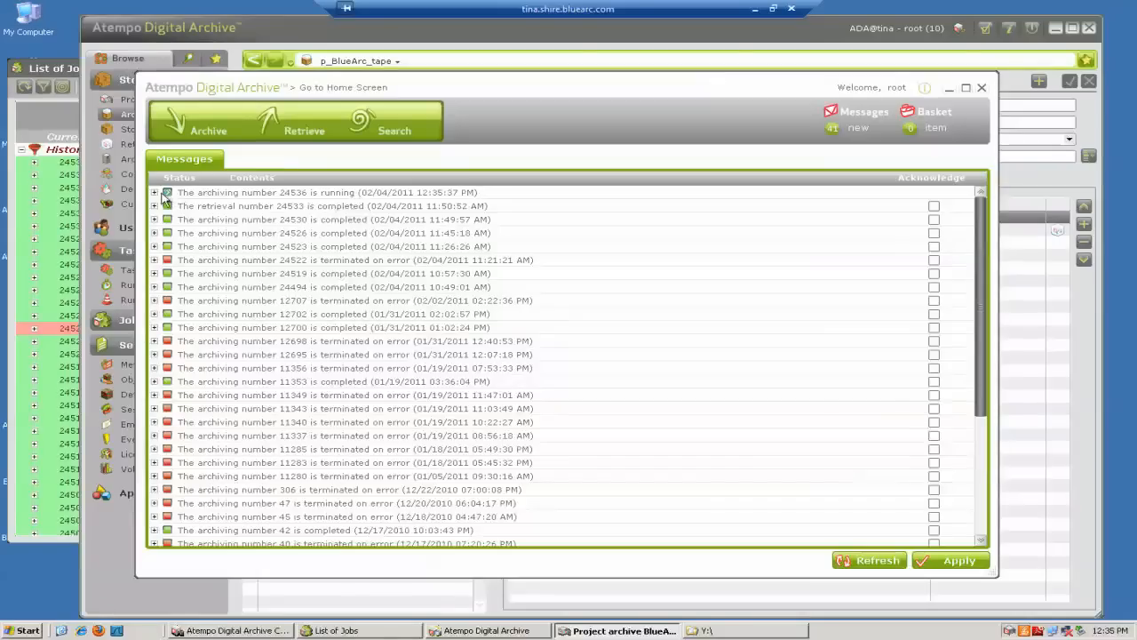
Step: Expand message 24536 and check the List of Jobs shows it completed at 100%
click(153, 192)
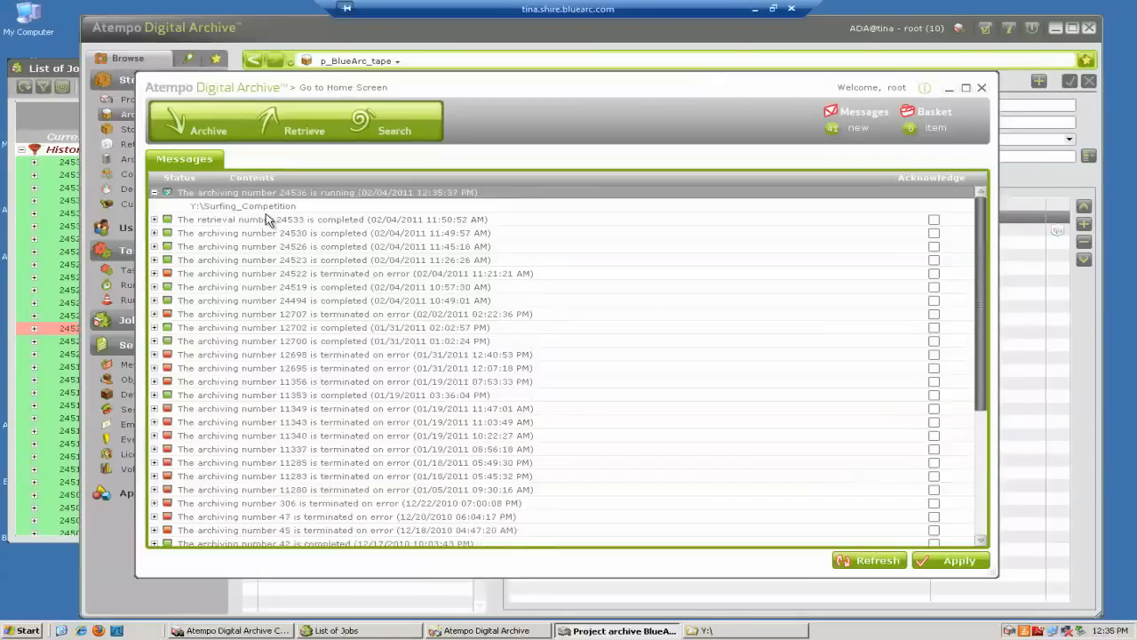
click(338, 630)
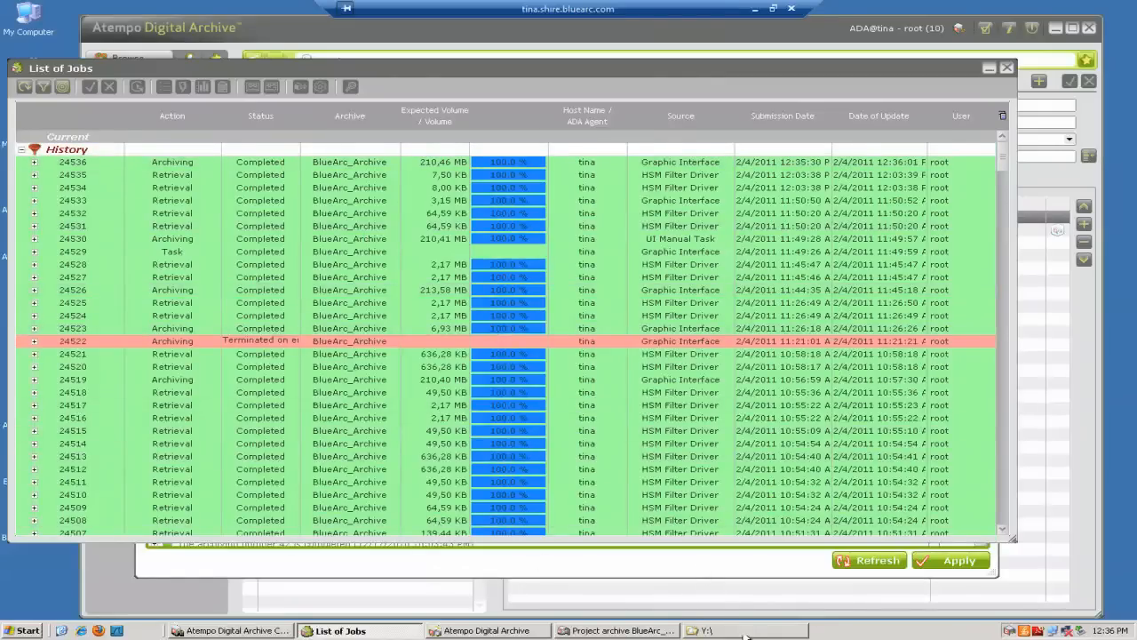
Step: In the Y: Explorer window, view Surfing_Competition's archived stubs, then WildLife_Collection
click(706, 630)
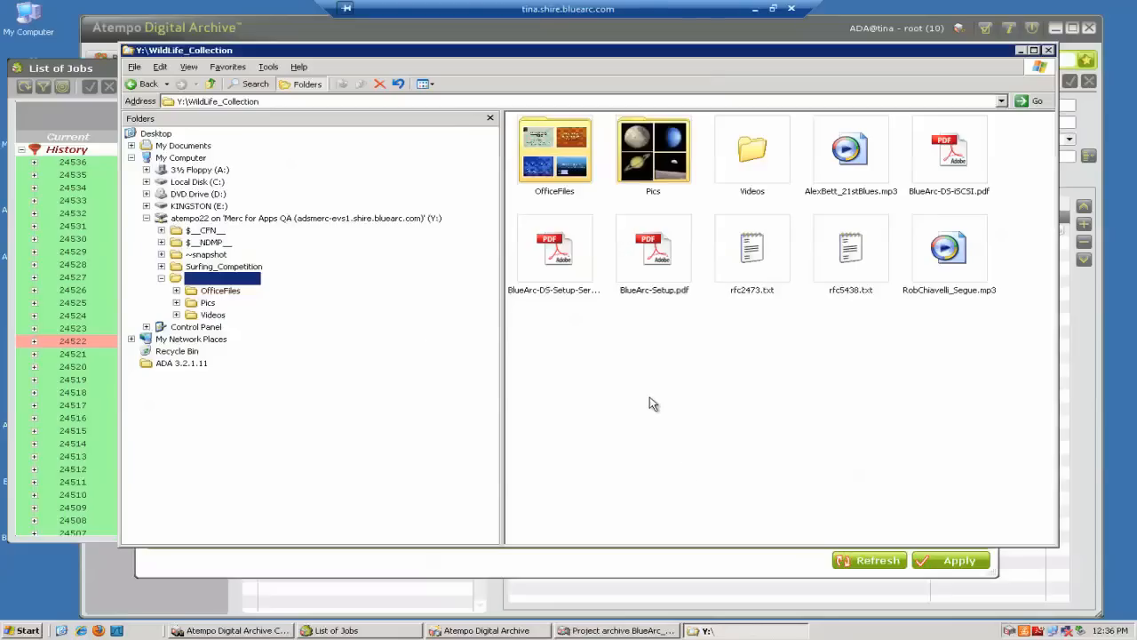
click(223, 266)
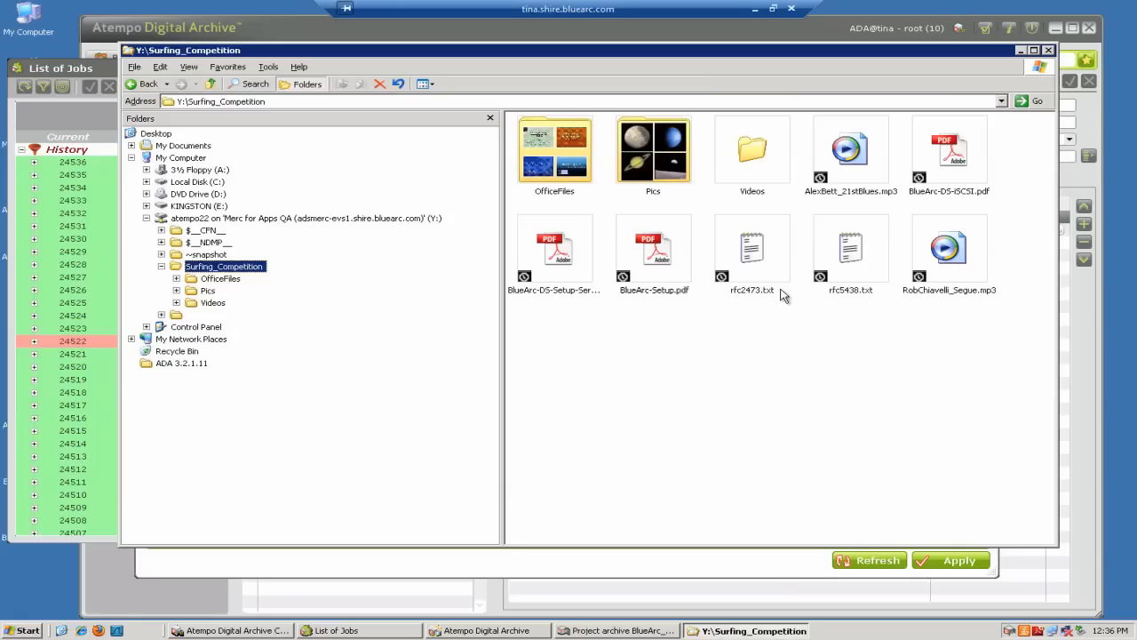
mouse_move(792, 316)
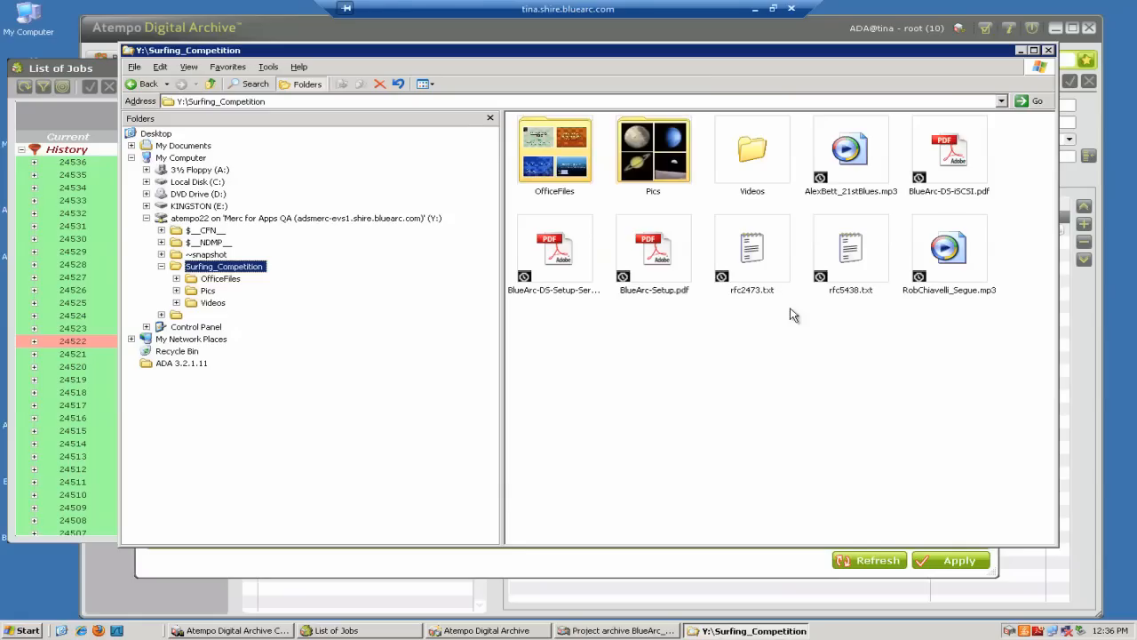
mouse_move(756, 390)
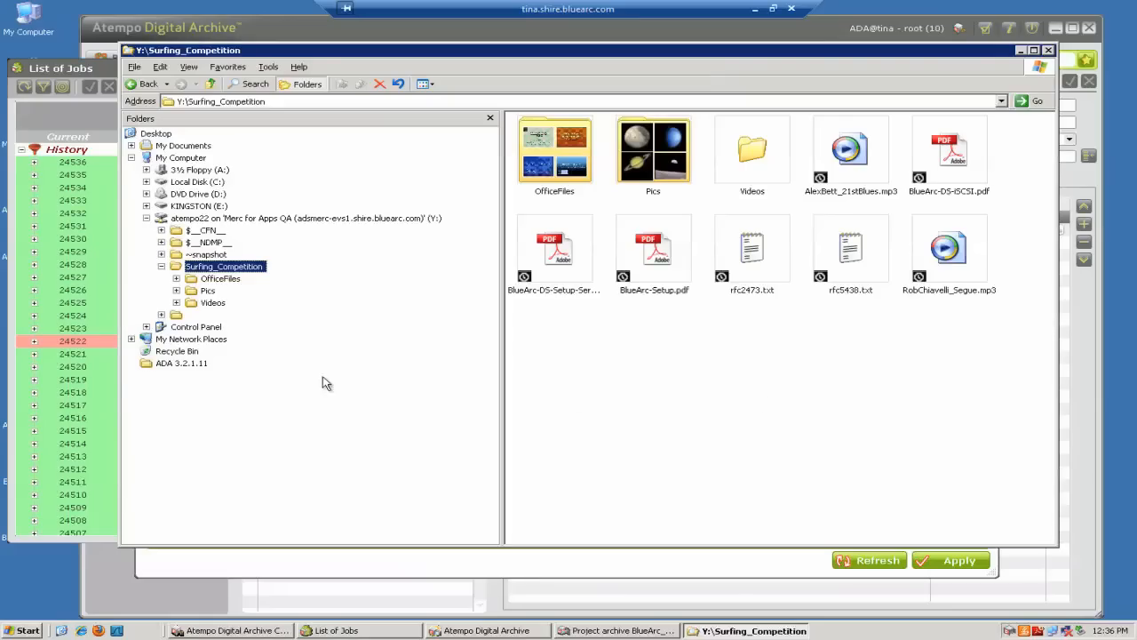
click(222, 277)
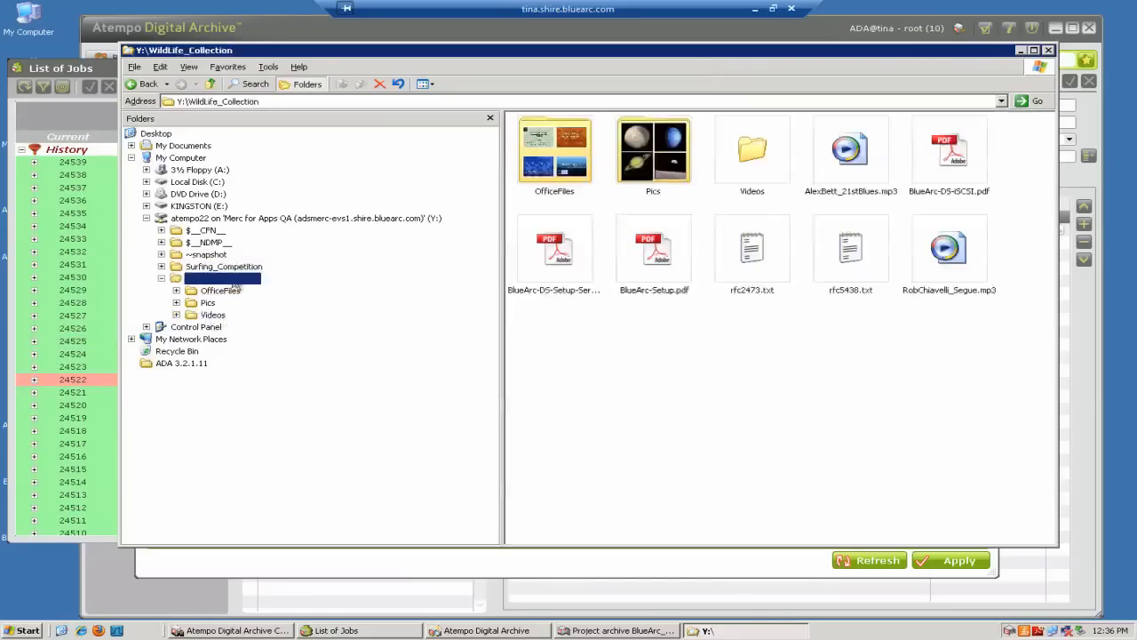
mouse_move(236, 288)
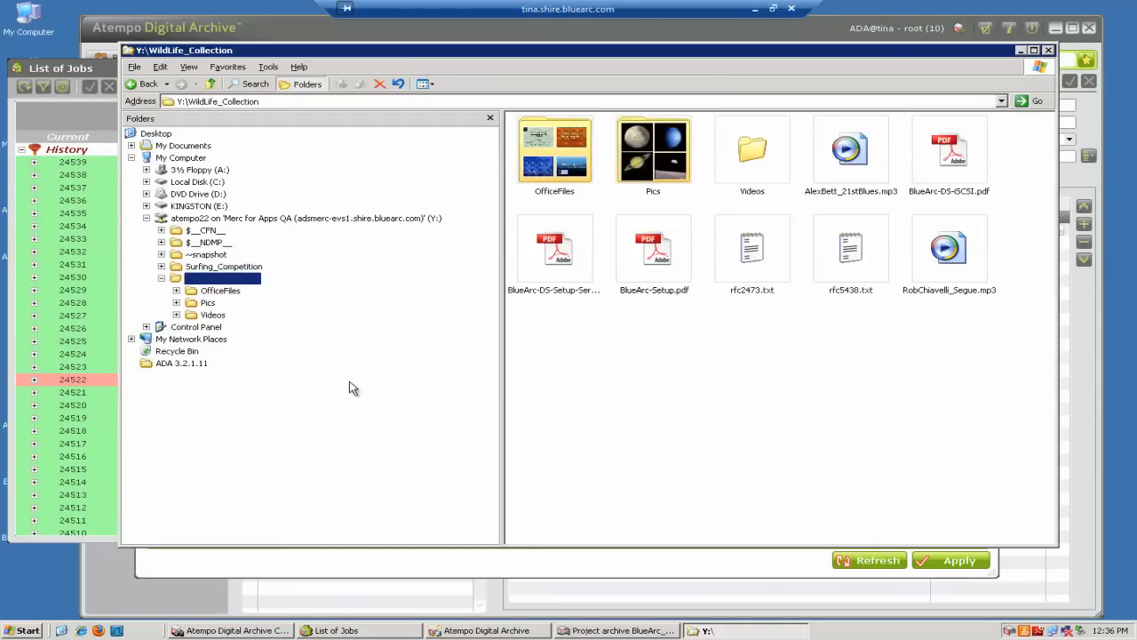
mouse_move(666, 601)
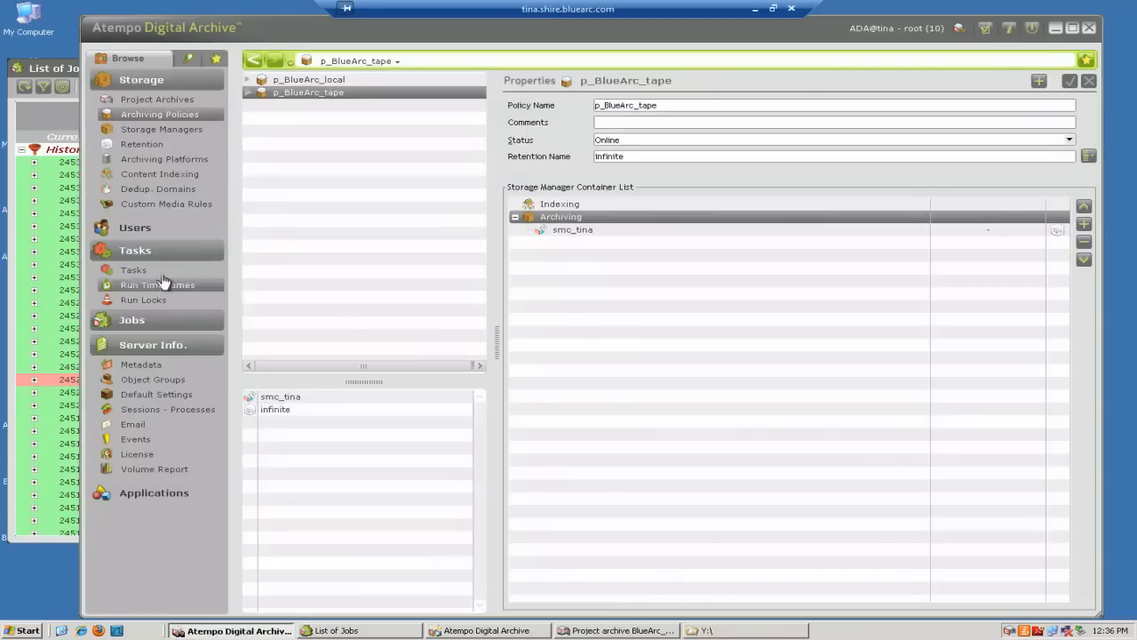
Step: Select archive_mercury_task under Tasks to show its Configuration properties
click(134, 271)
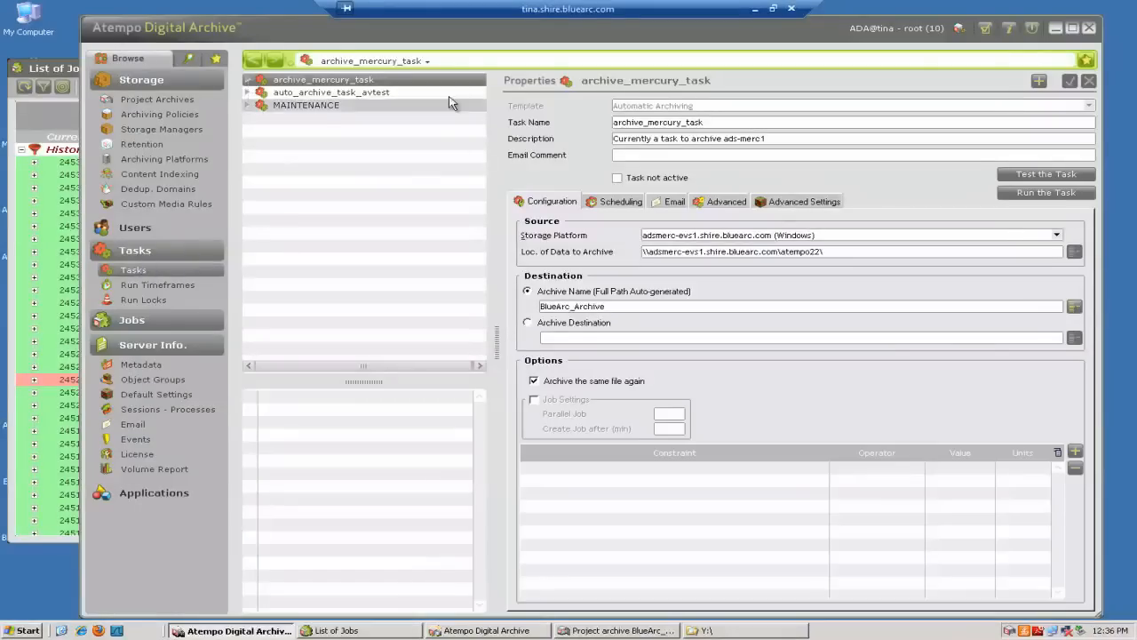
mouse_move(680, 123)
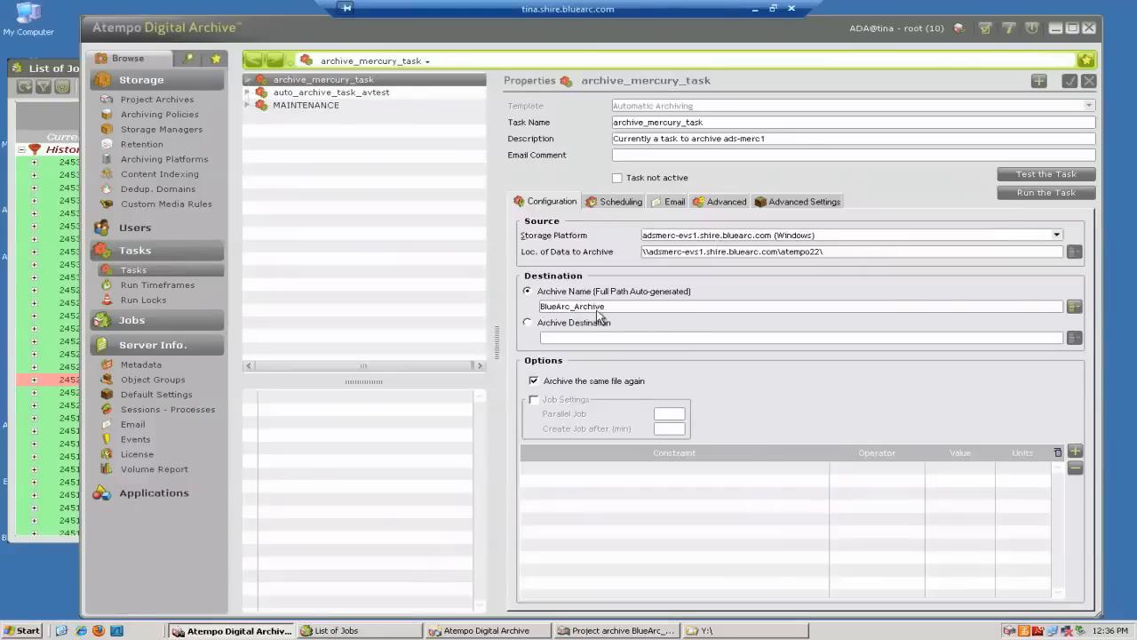
mouse_move(775, 236)
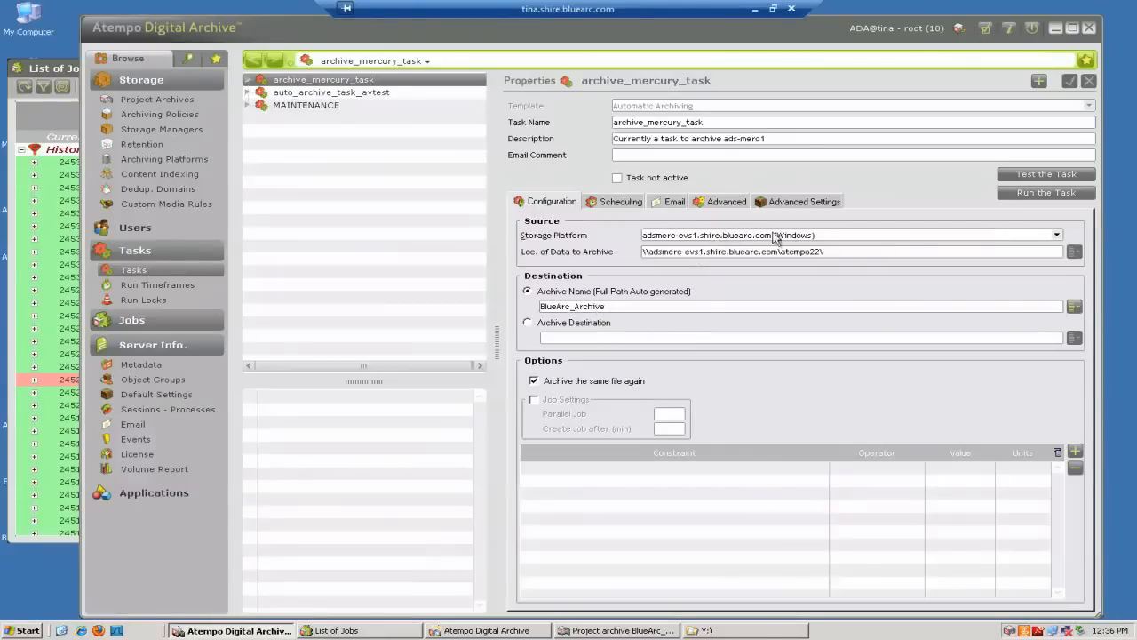
mouse_move(781, 250)
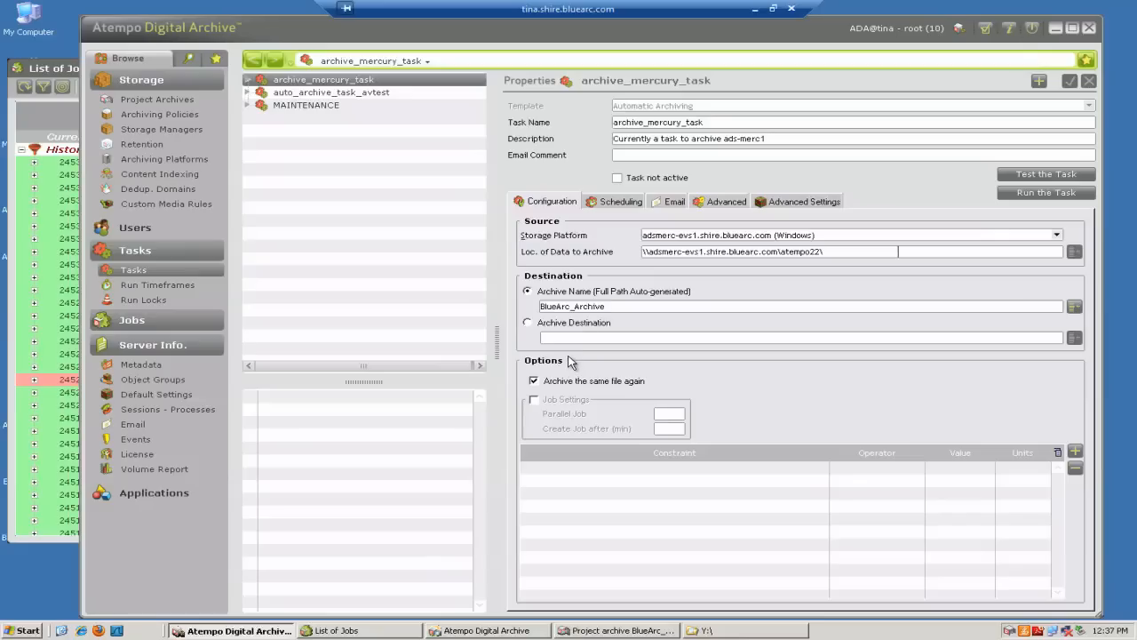
mouse_move(1088, 422)
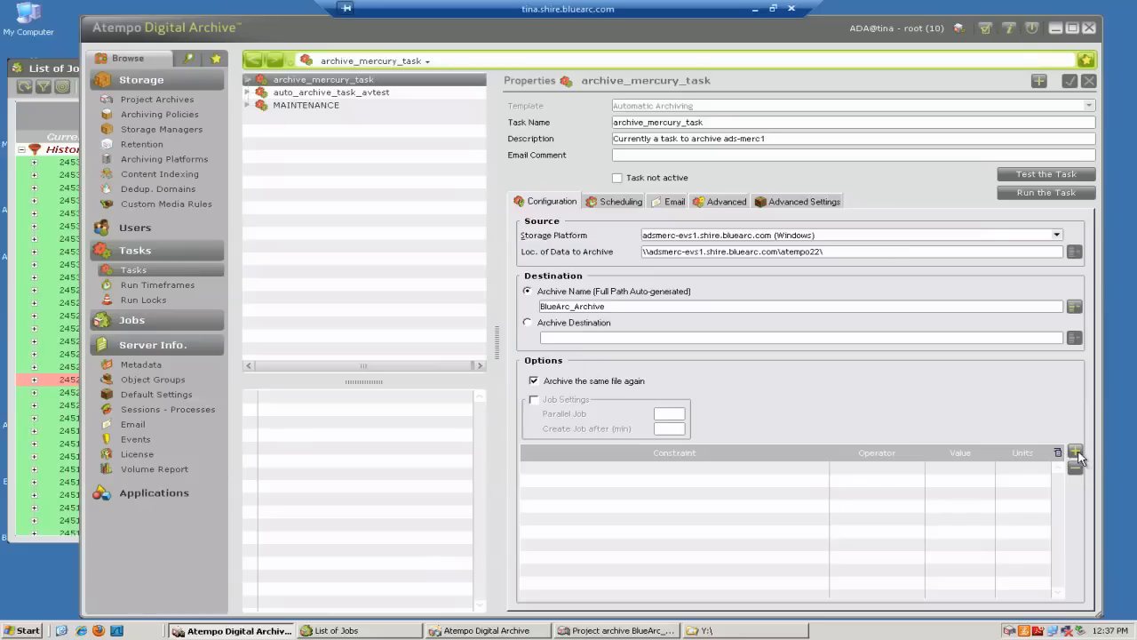
Step: Add constraints: last modification older than 6 months and file size at least some GB
click(1075, 452)
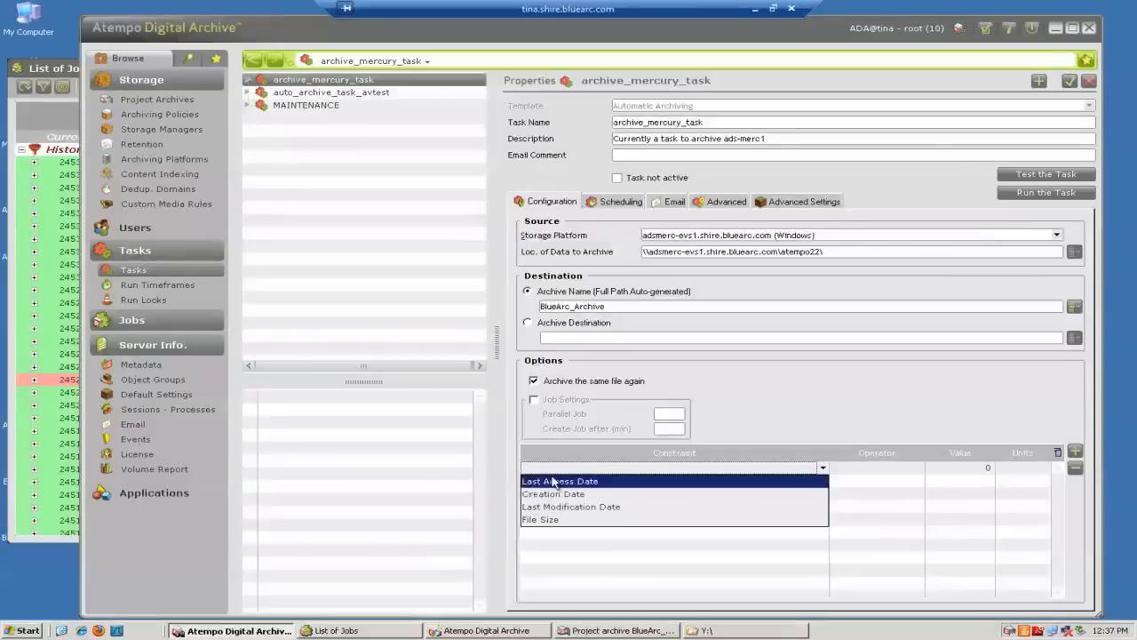
click(570, 506)
text(6)
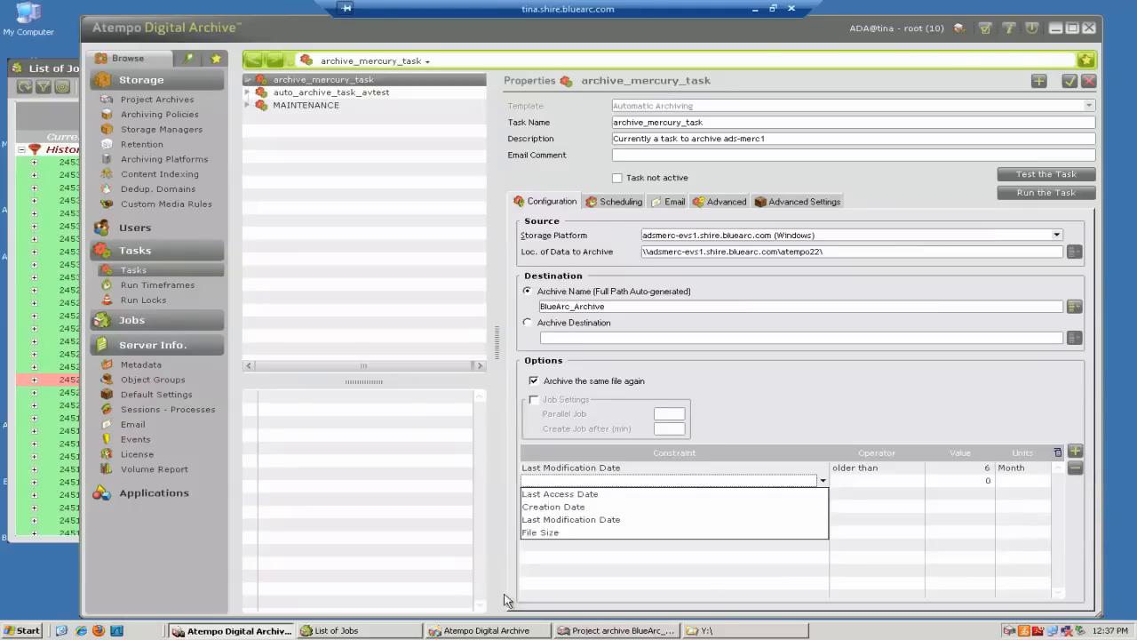
click(539, 531)
text(5)
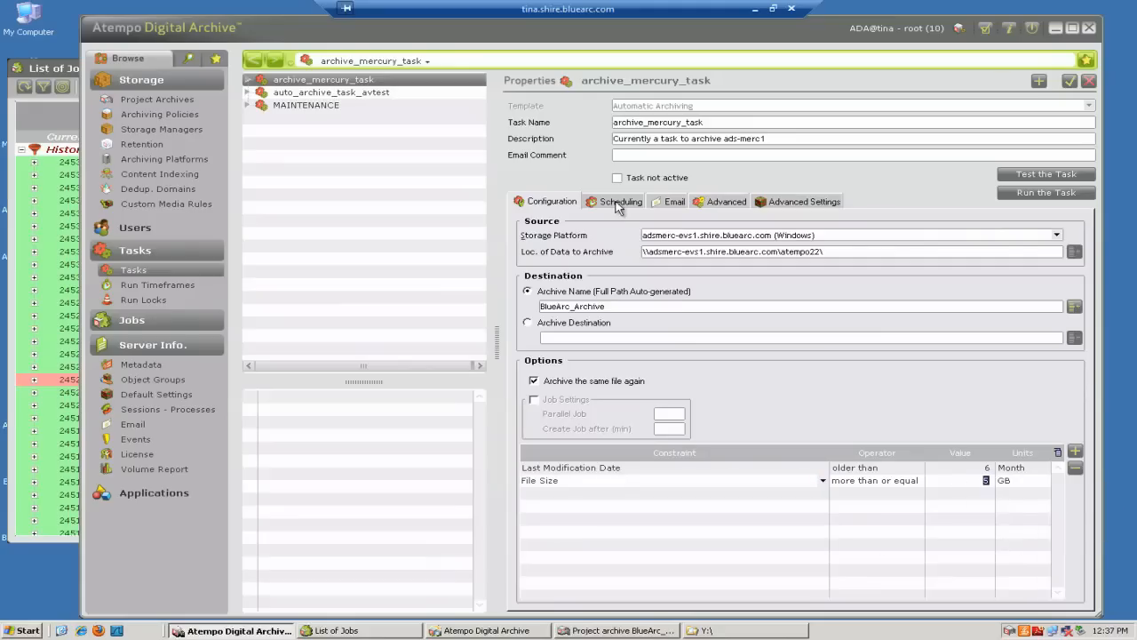
click(620, 201)
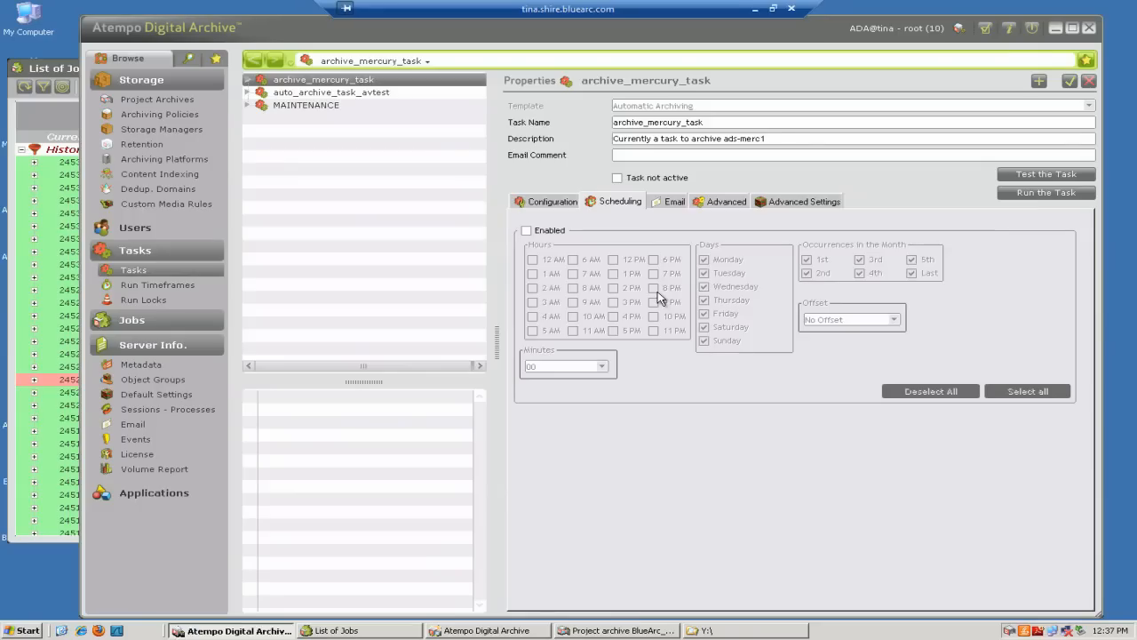
Step: Return to the project window and open the Archive view with BlueArc_Archive destination
click(343, 630)
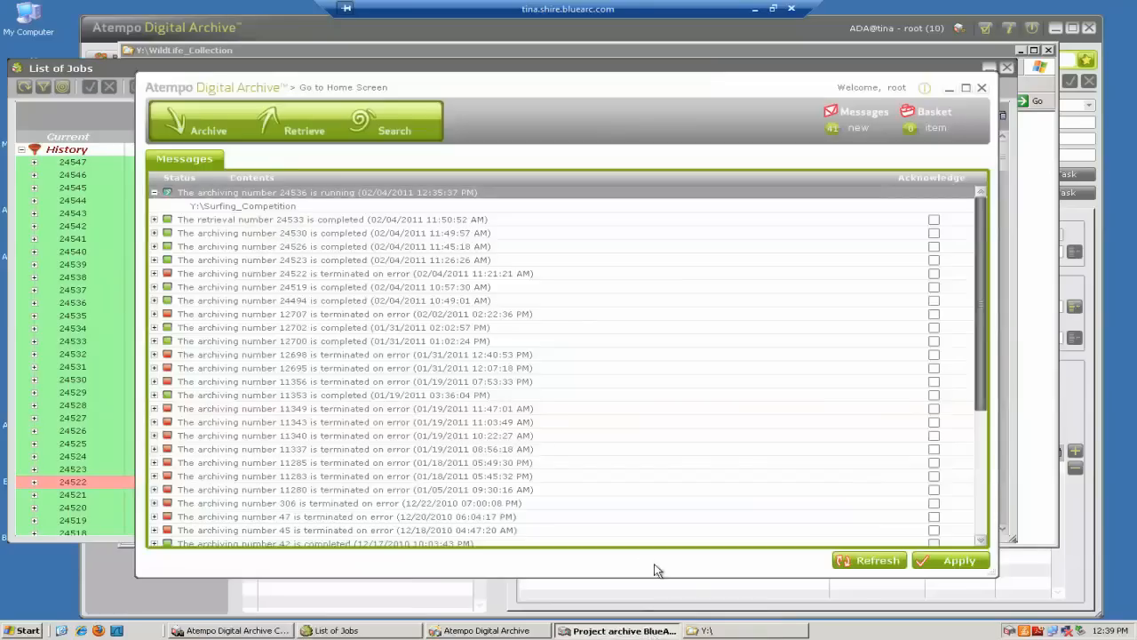
click(208, 130)
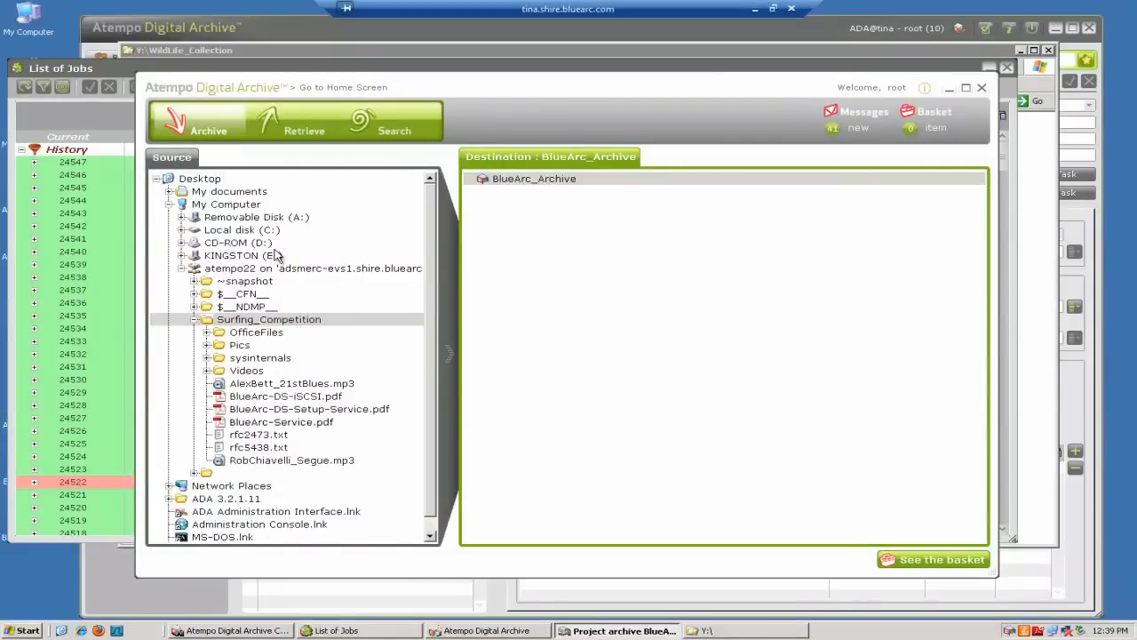
click(305, 120)
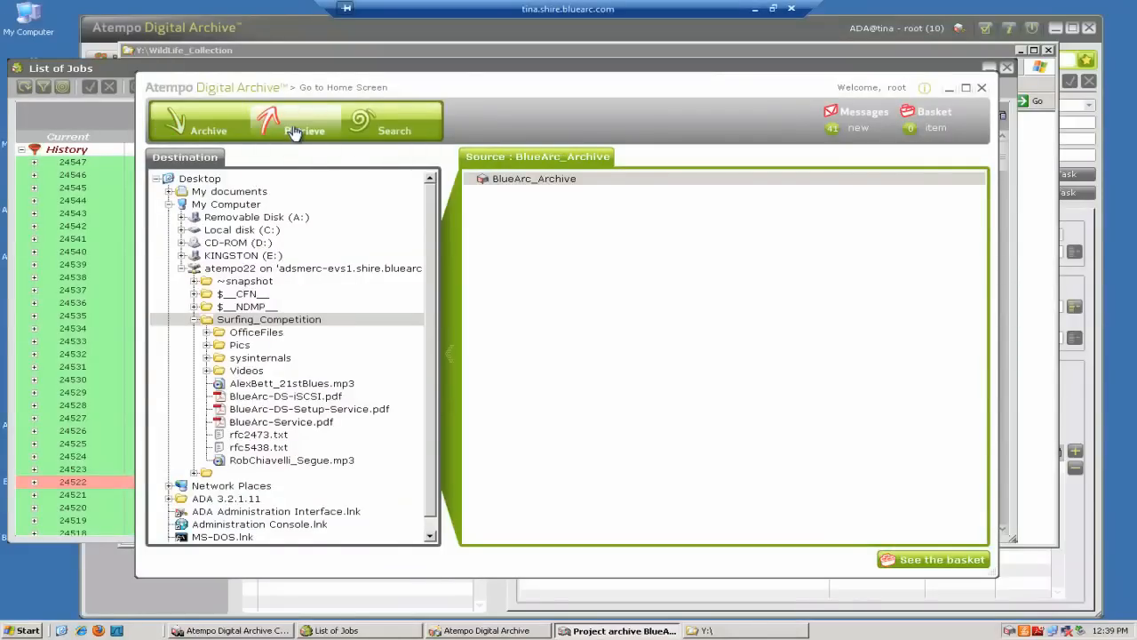
click(471, 178)
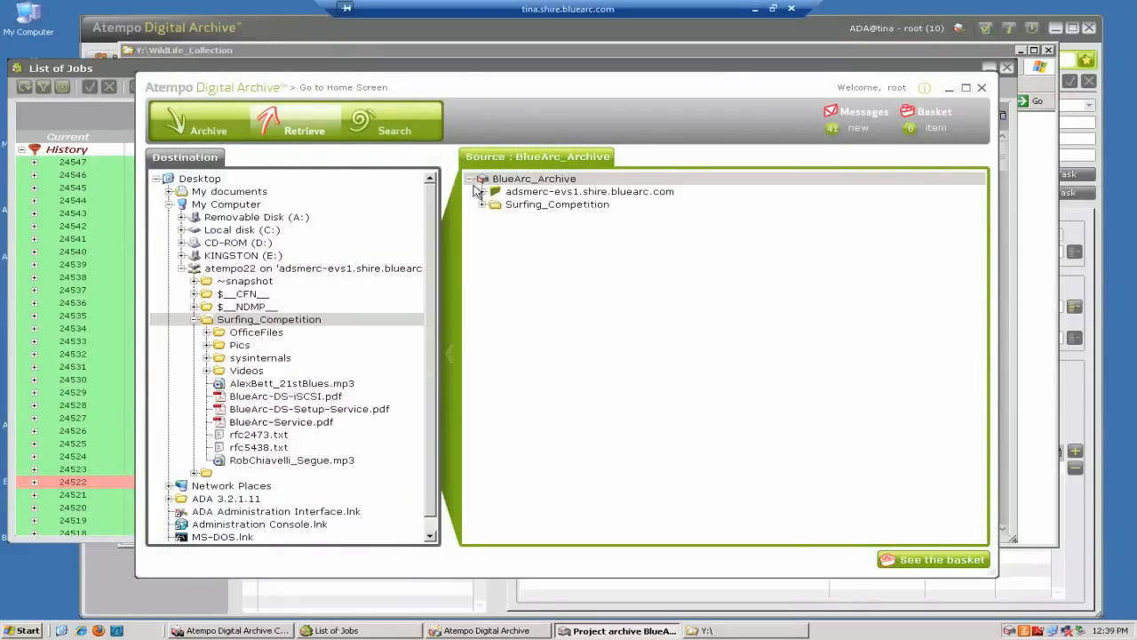
click(483, 204)
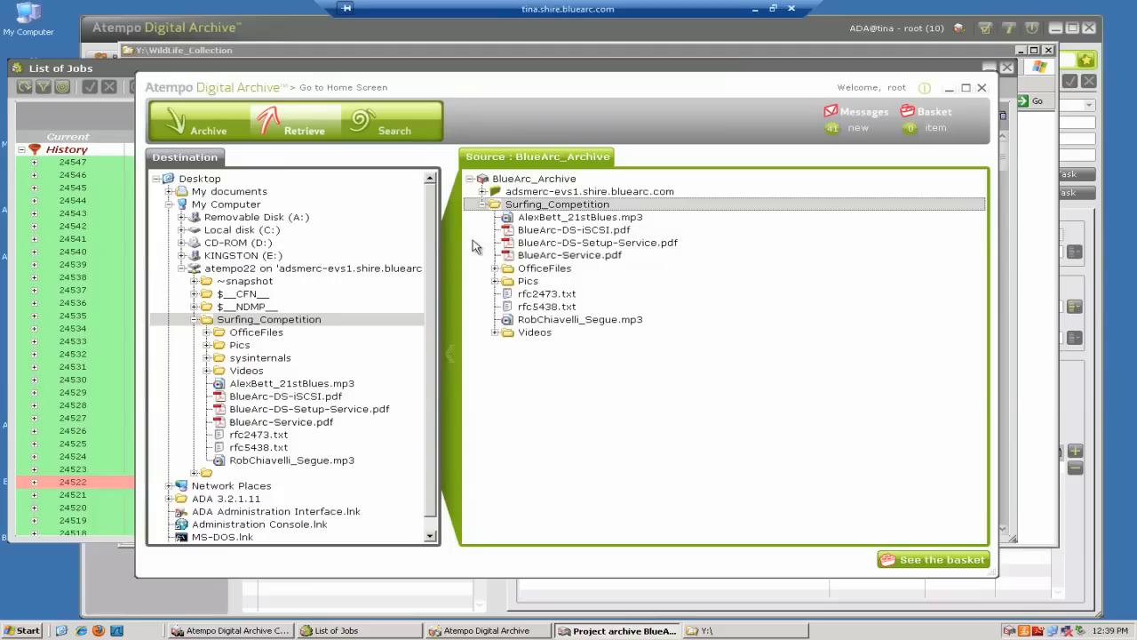
click(573, 229)
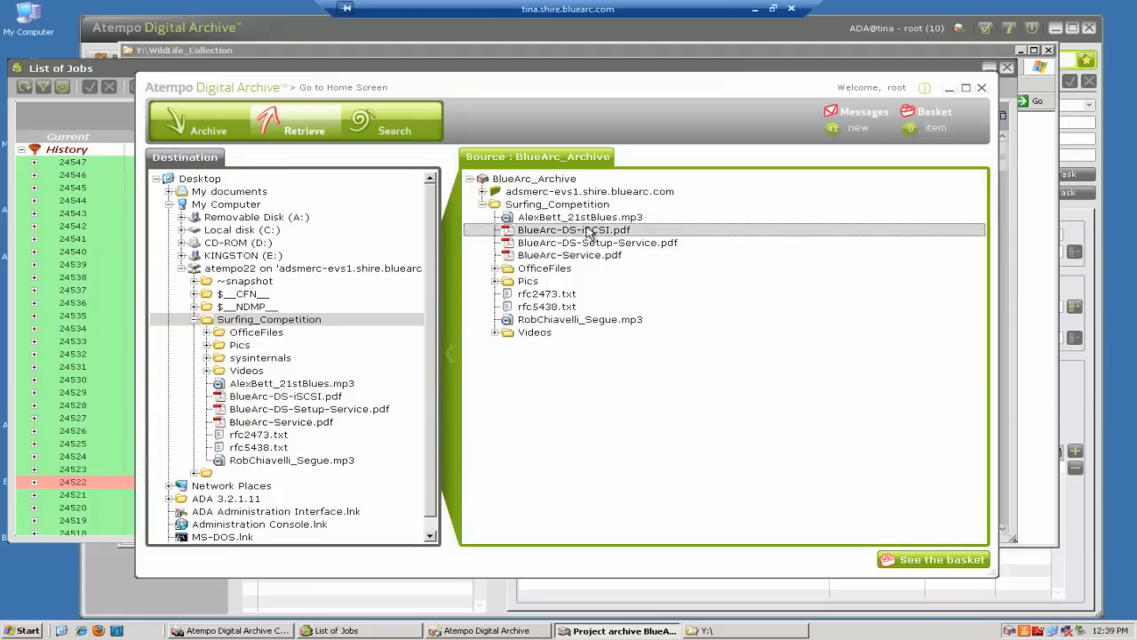
click(580, 319)
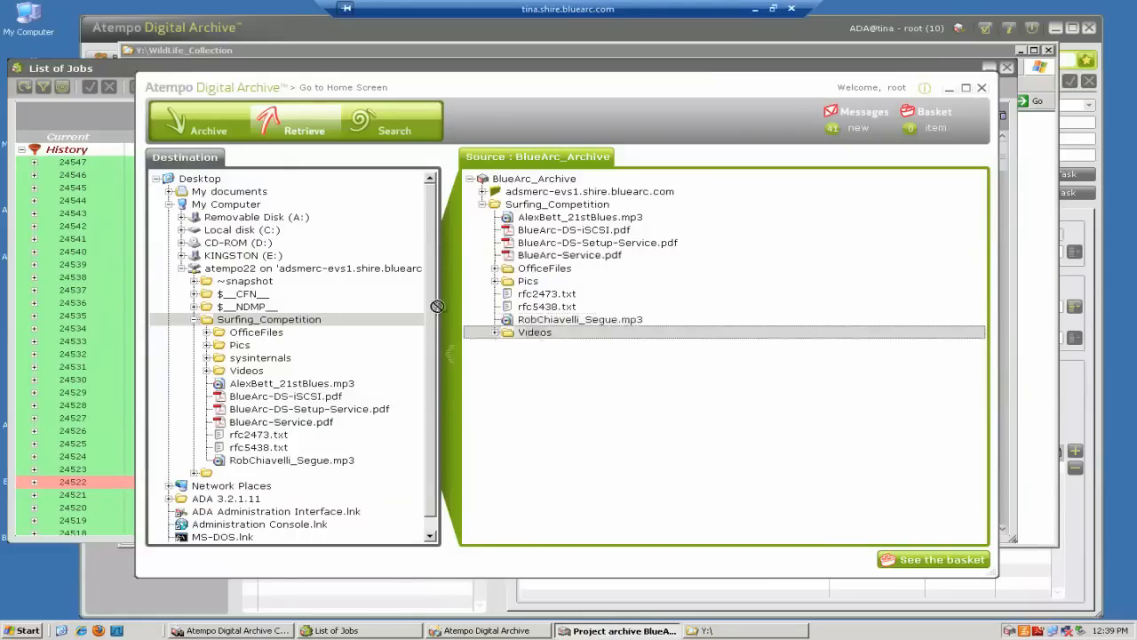
click(934, 559)
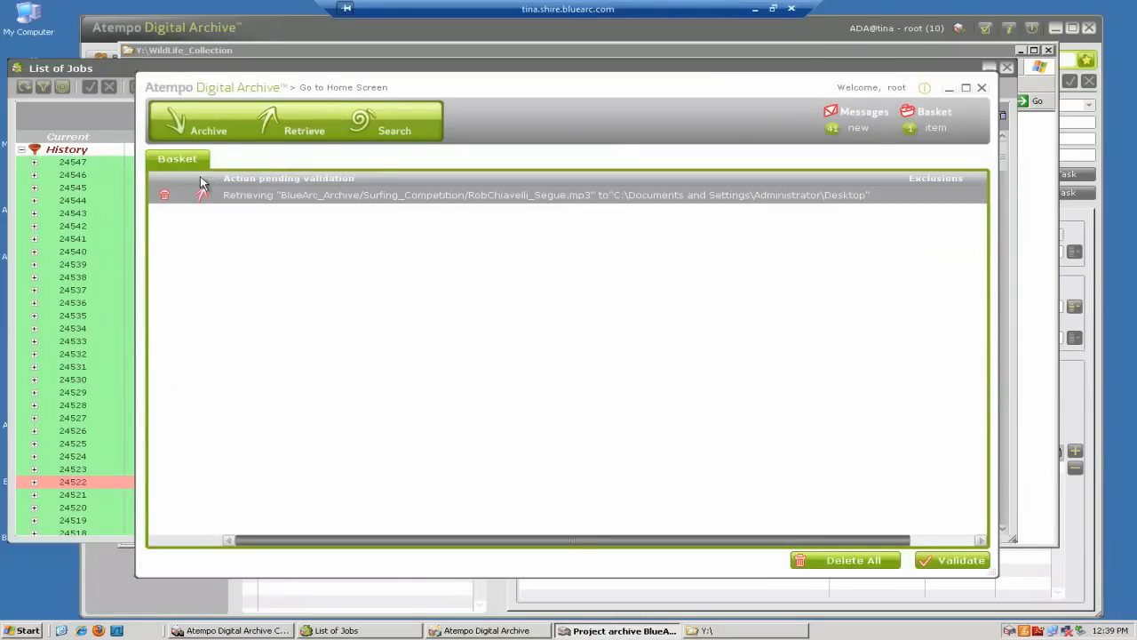
click(864, 112)
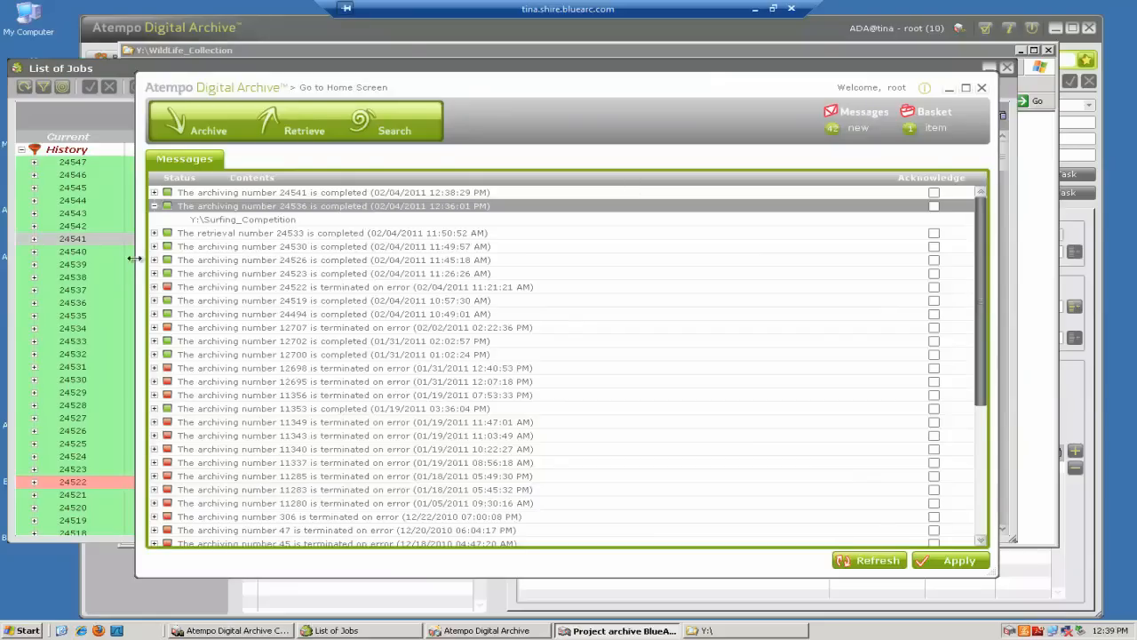
mouse_move(1027, 589)
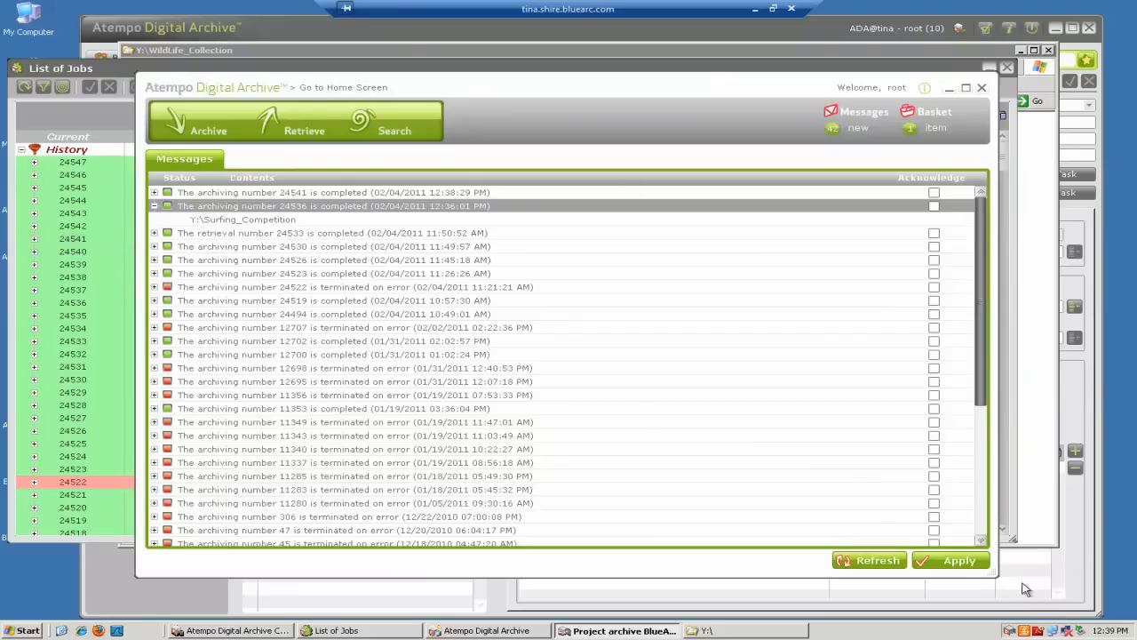
click(154, 206)
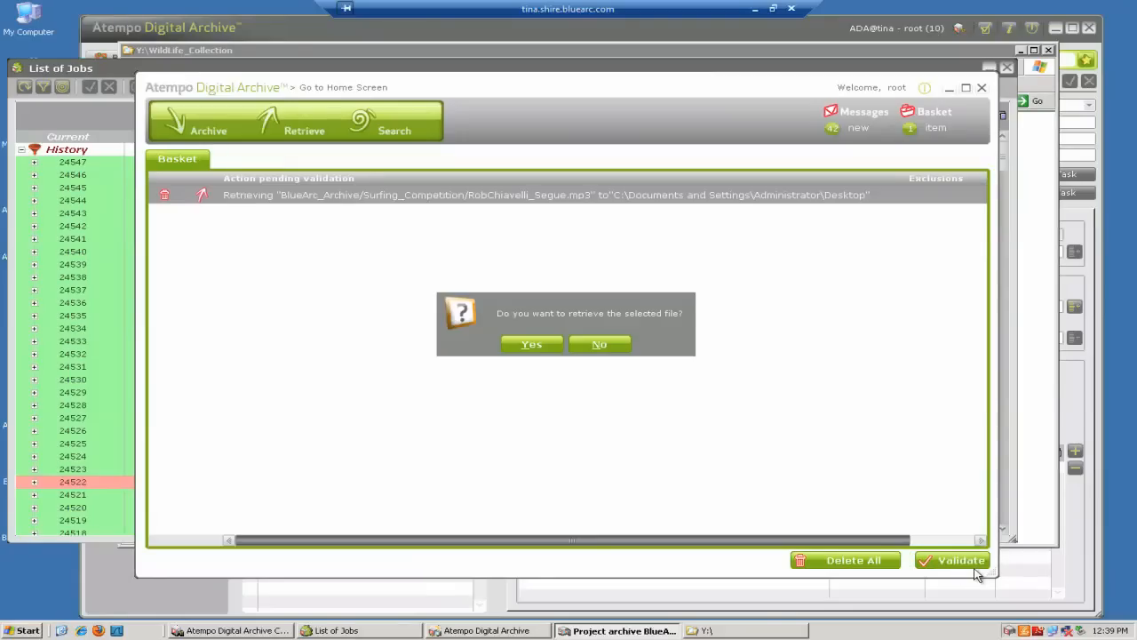
click(531, 344)
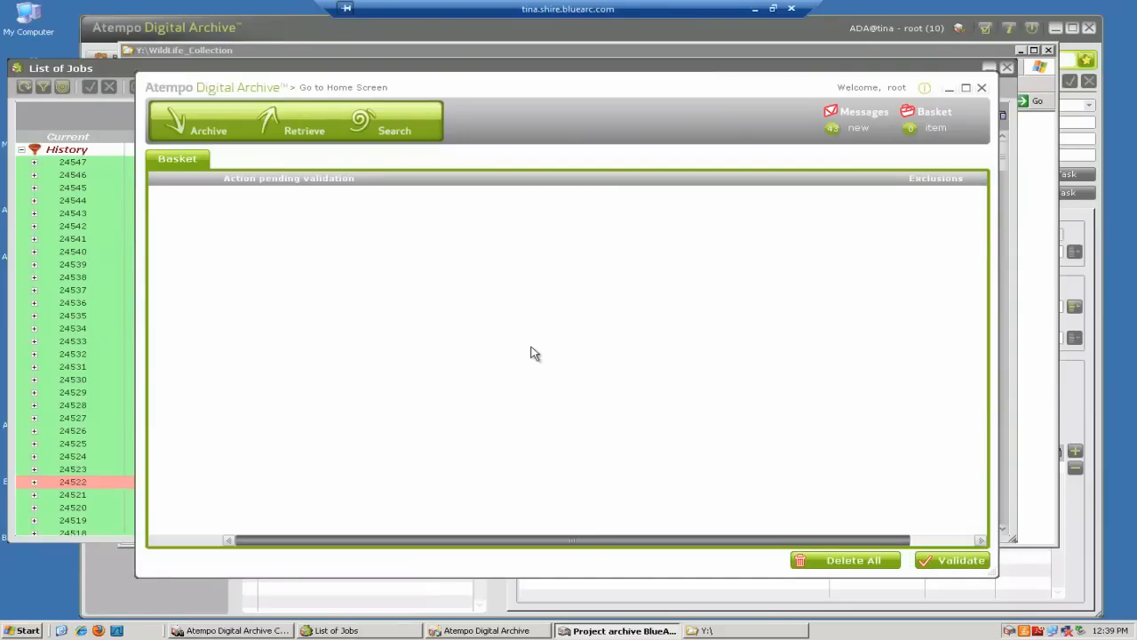
mouse_move(288, 155)
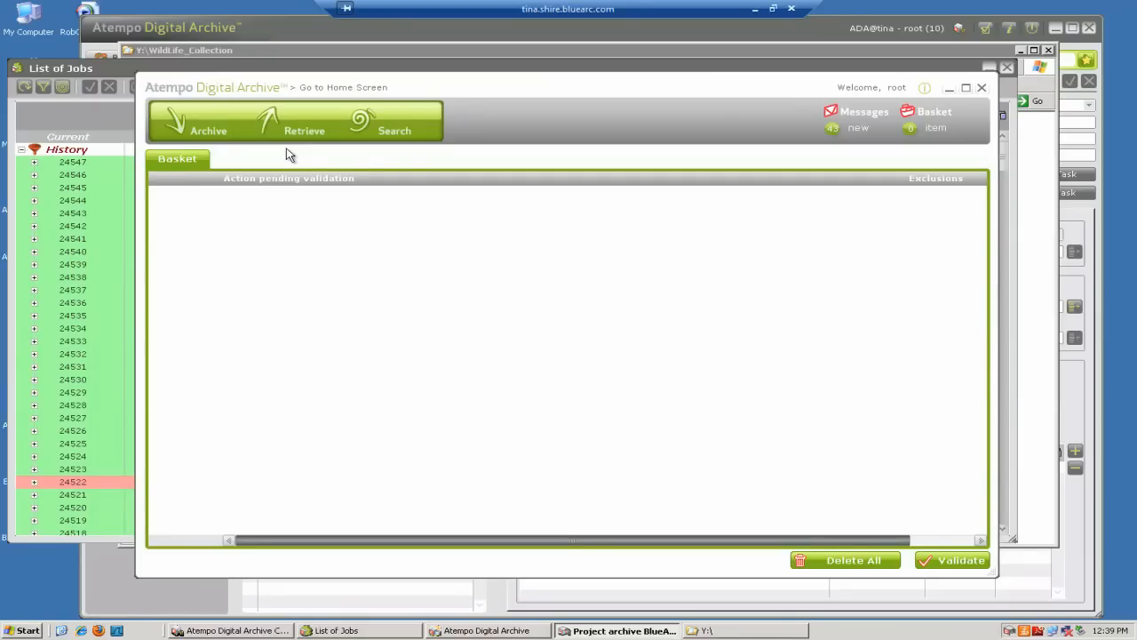
mouse_move(206, 138)
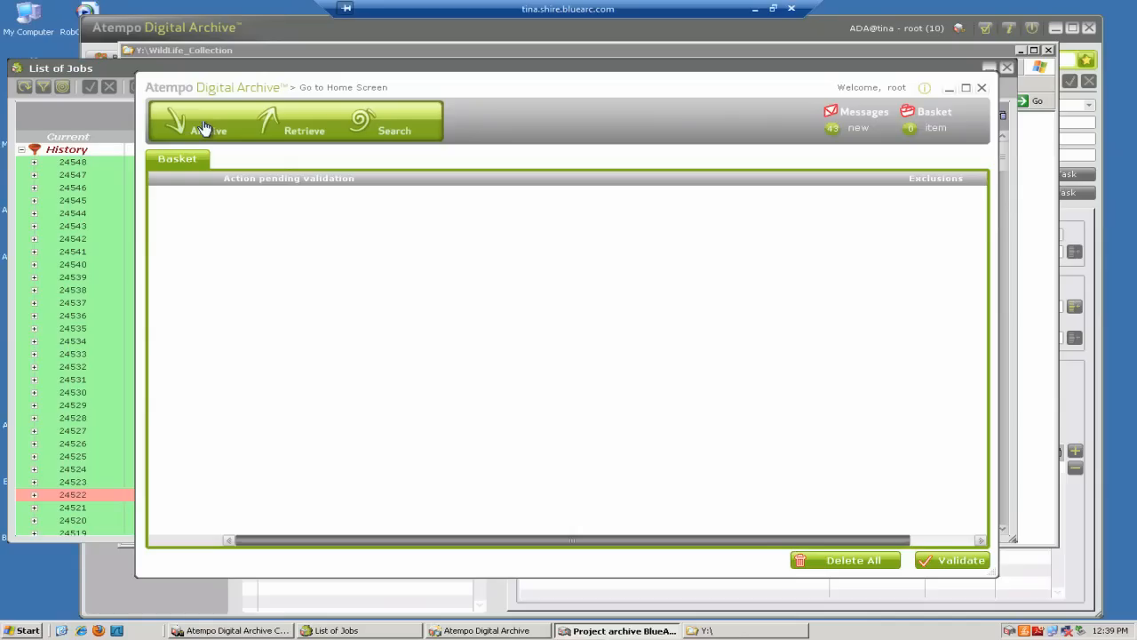
click(208, 131)
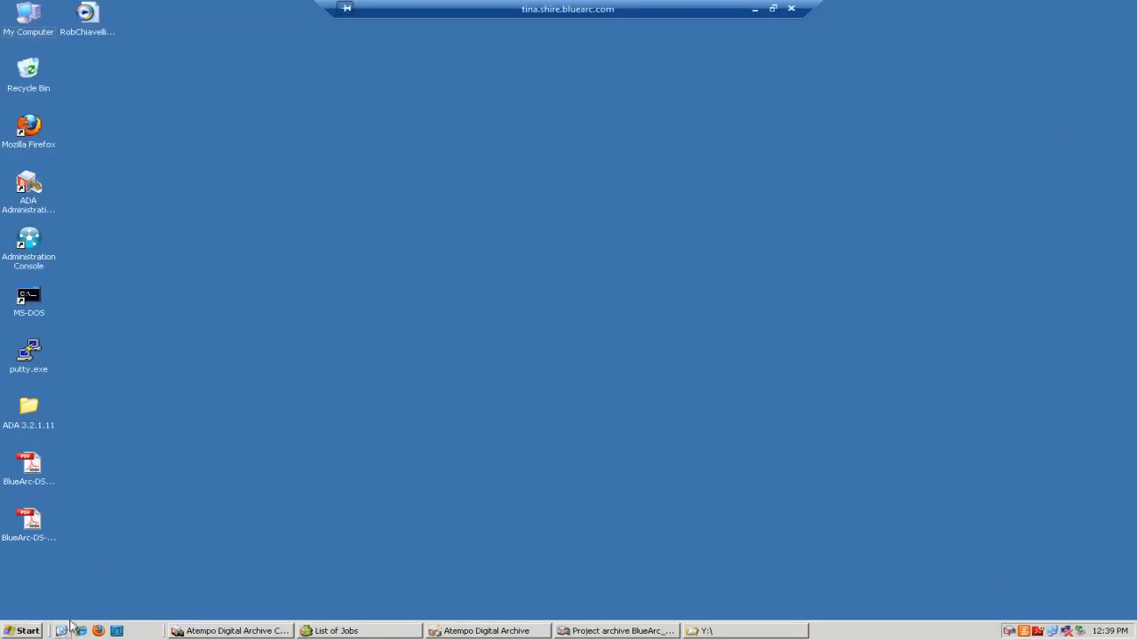
drag(87, 13, 147, 298)
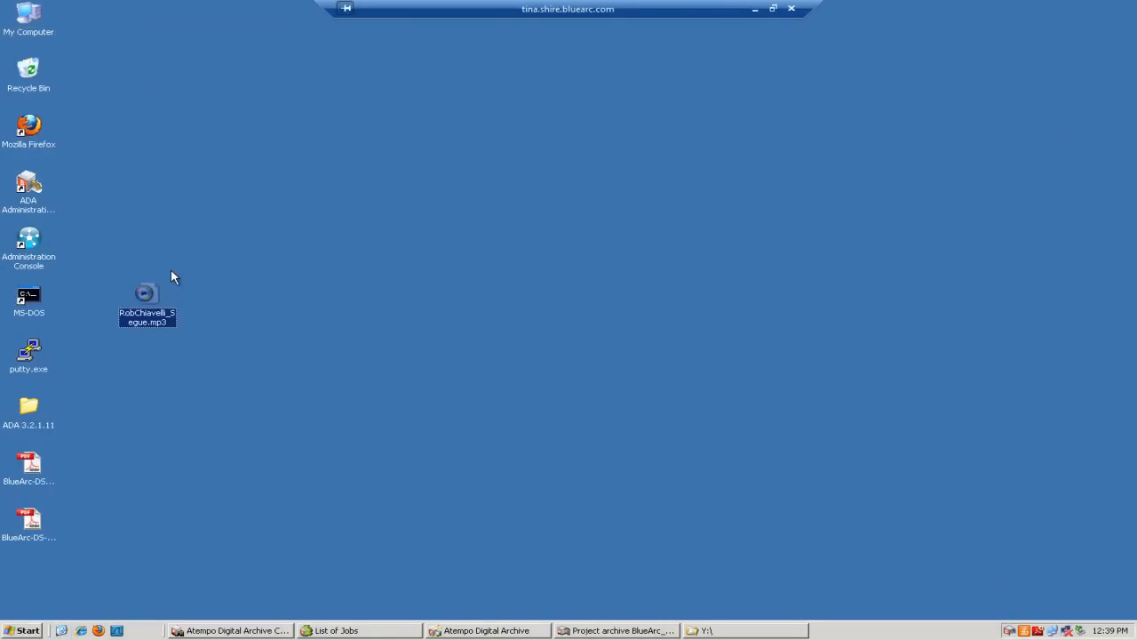
mouse_move(261, 285)
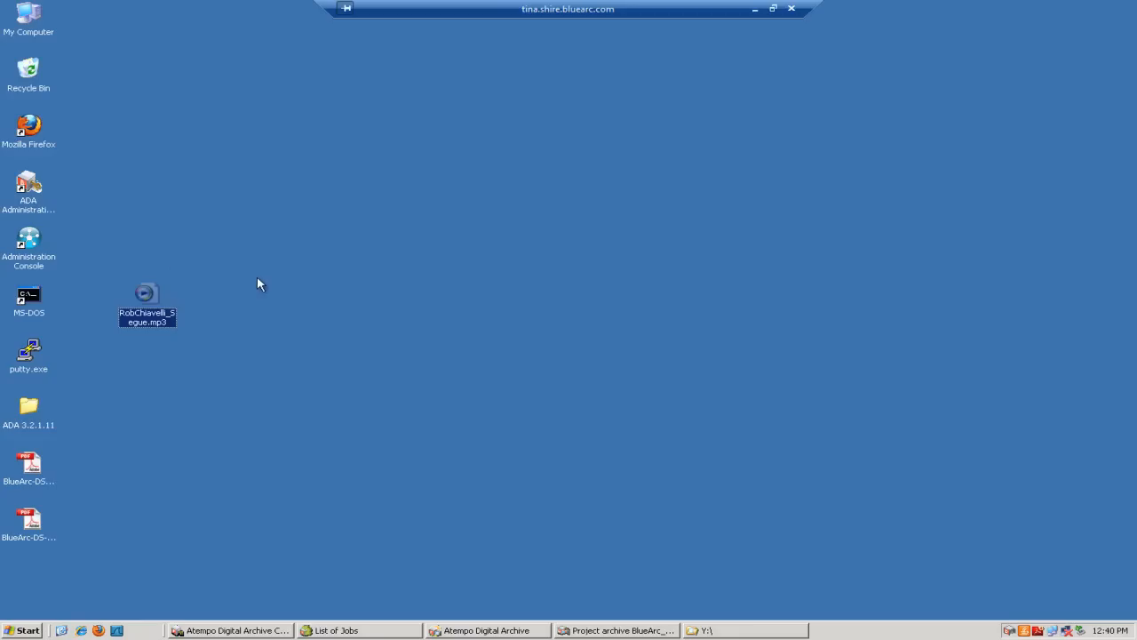